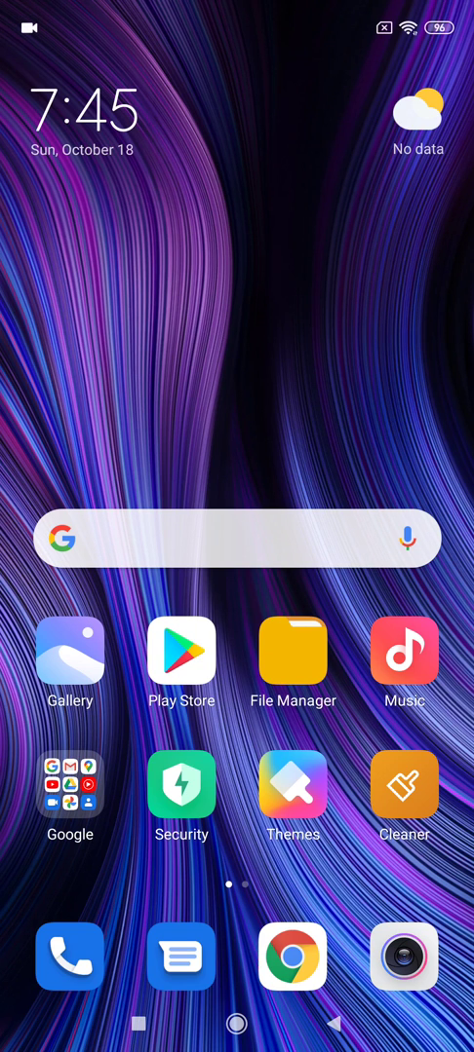
Step: Swipe to the second home screen page that holds the Blic icon
scroll(right, 3)
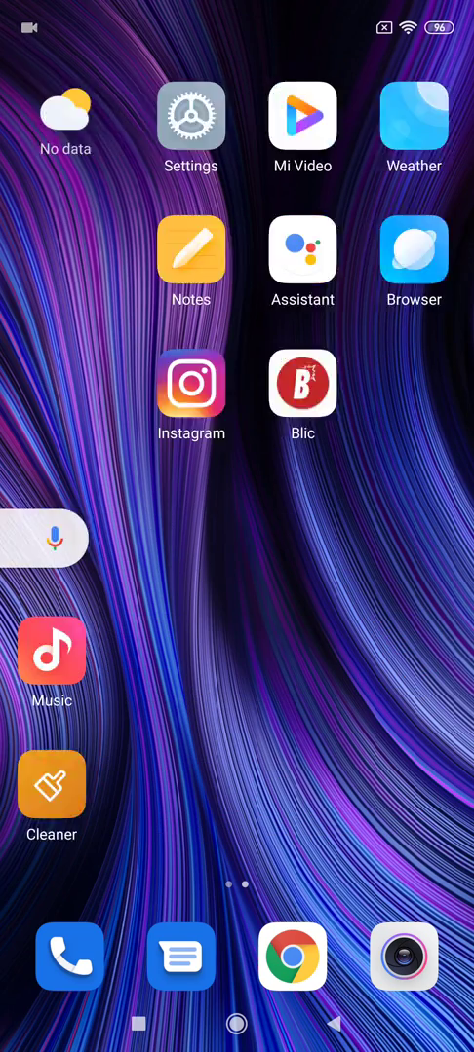
Step: Bring up Blic's shortcut menu offering Share and App info
scroll(left, 3)
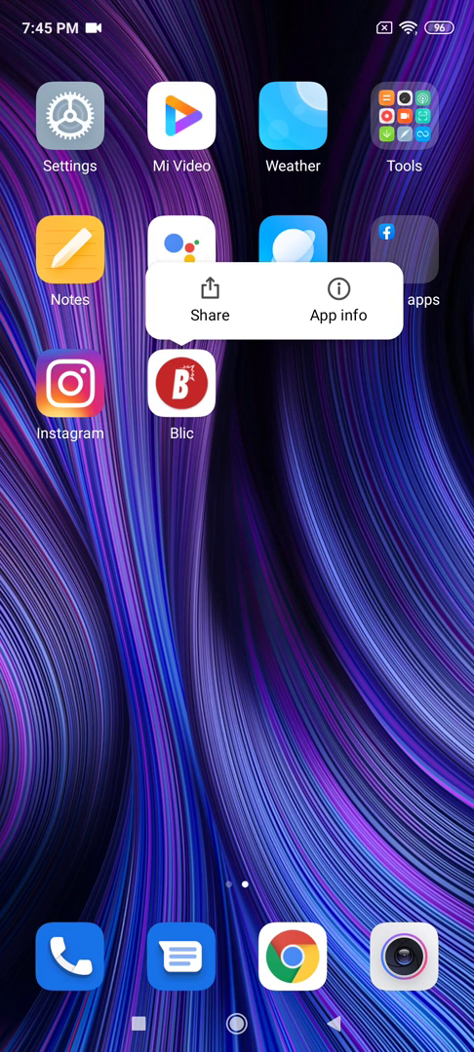
Step: Uninstall Blic from its App info page, confirming OK in the 'Uninstall now?' dialog
click(339, 302)
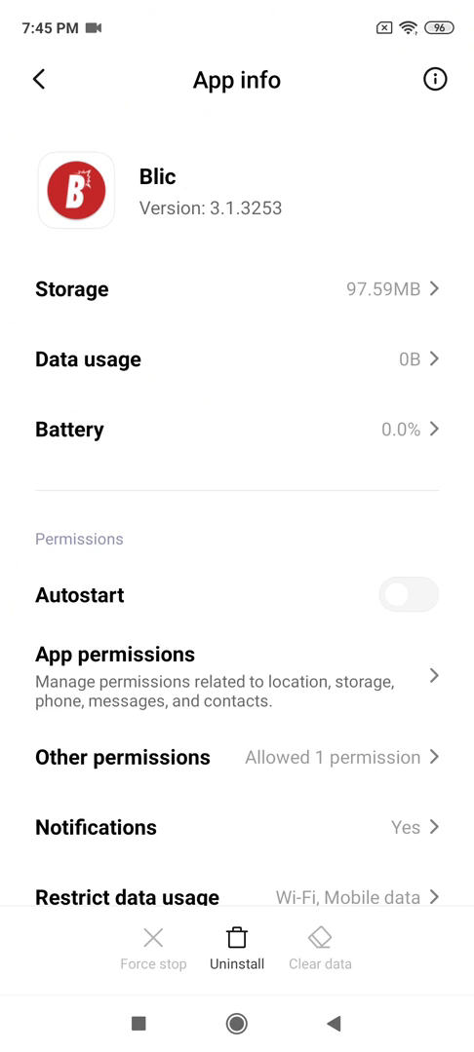
scroll(down, 3)
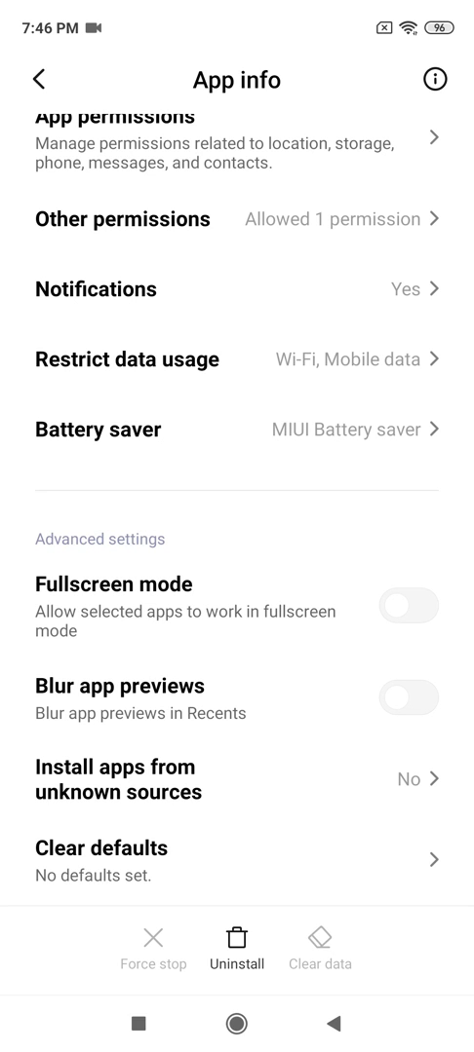
click(236, 951)
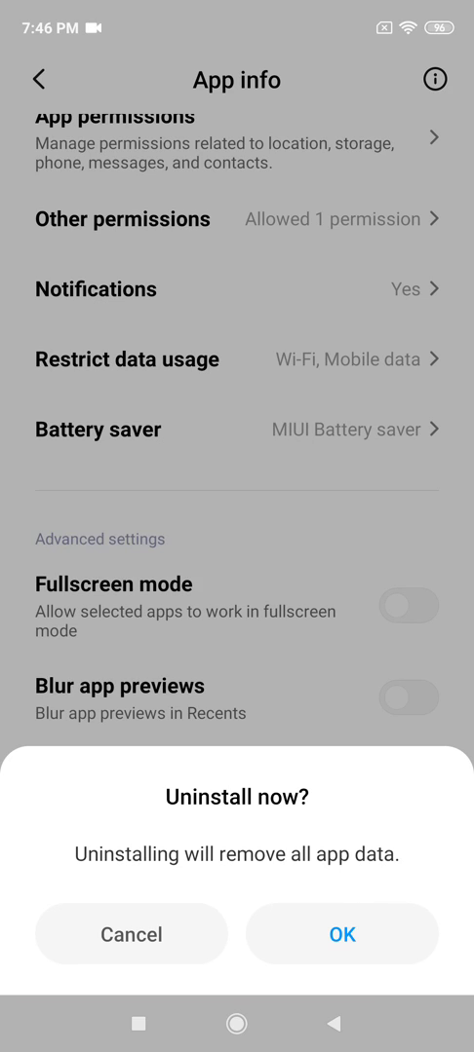
click(339, 933)
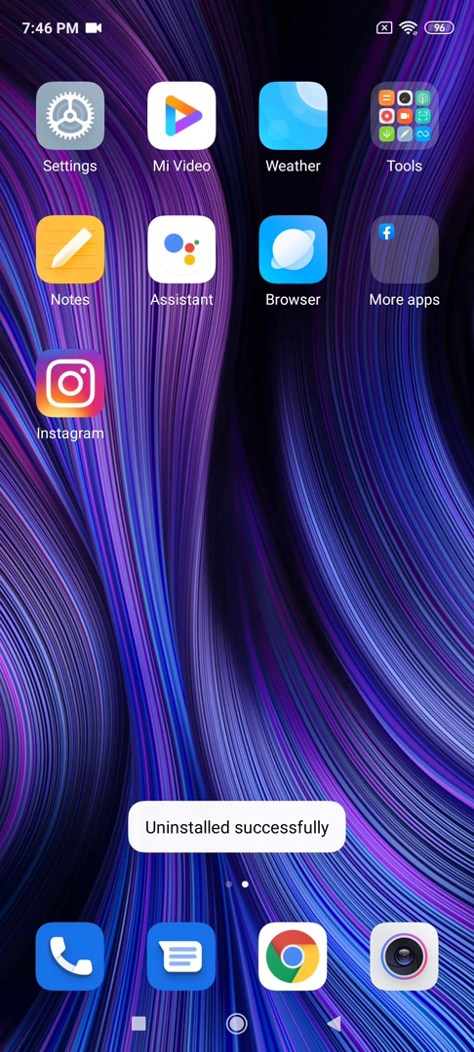